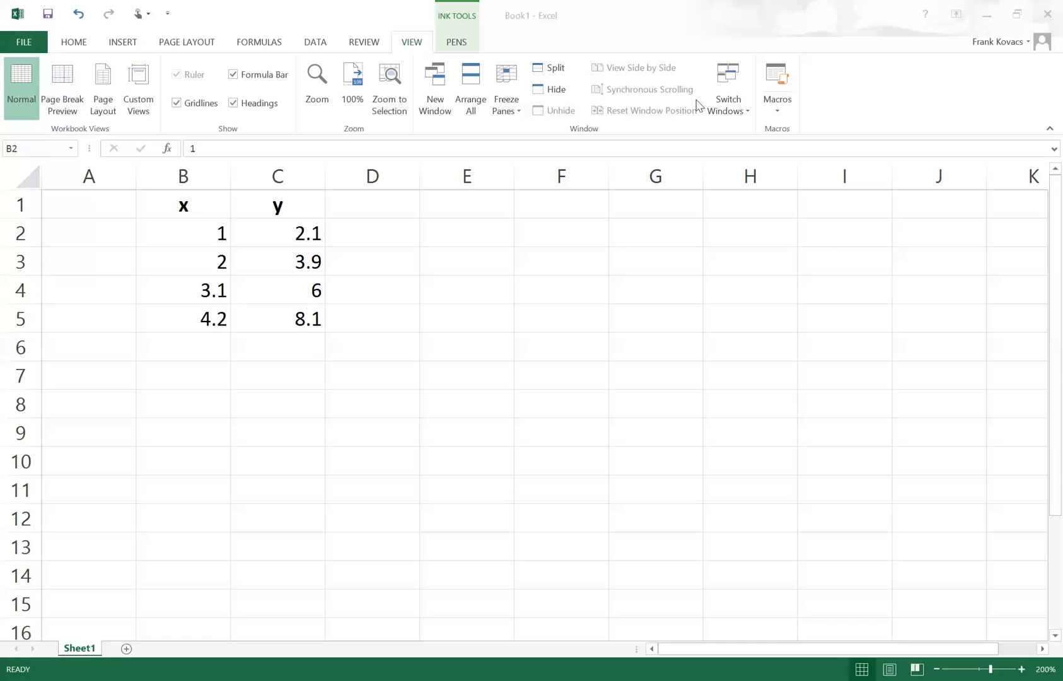
pyautogui.moveTo(439, 203)
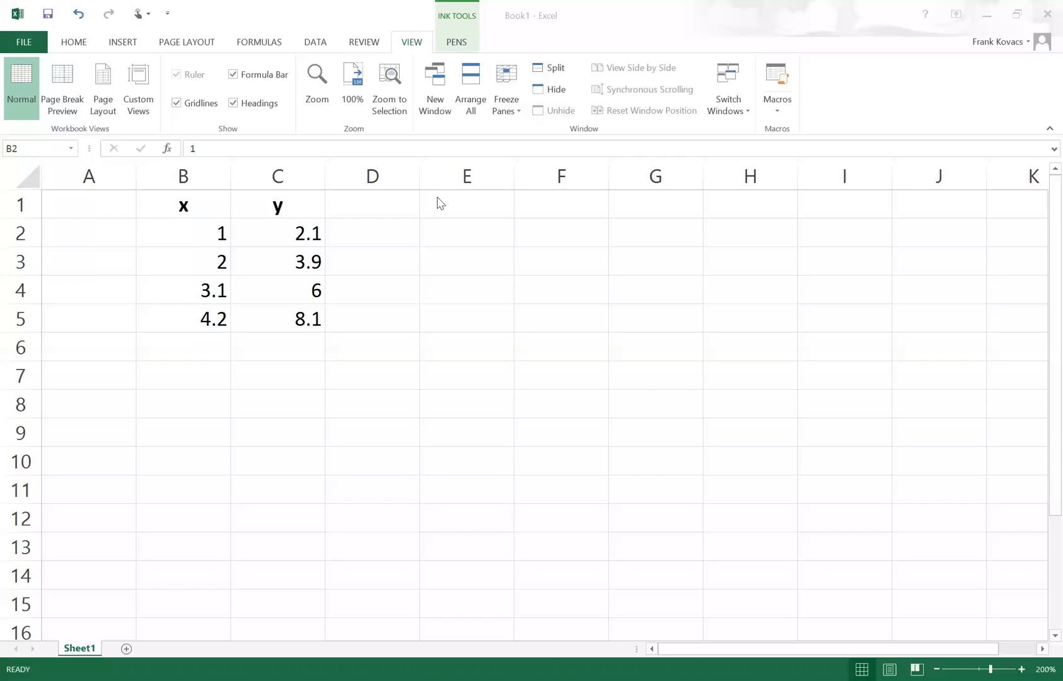
# Select the x and y values in B2:C5 and bring up the Insert Scatter chart types.
pyautogui.click(182, 233)
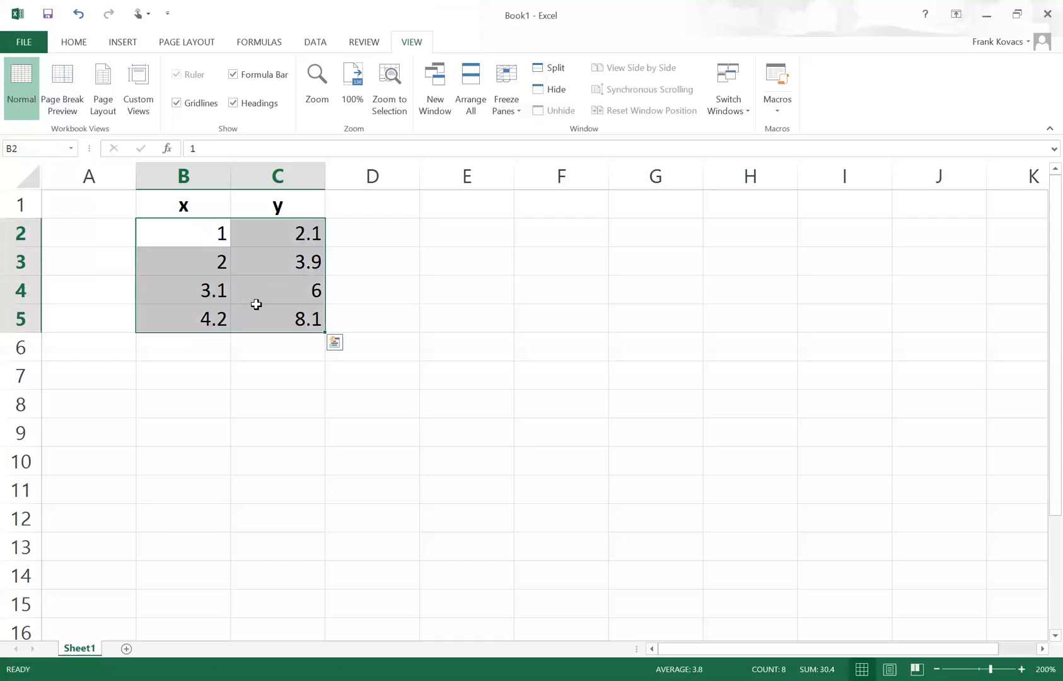
pyautogui.click(122, 42)
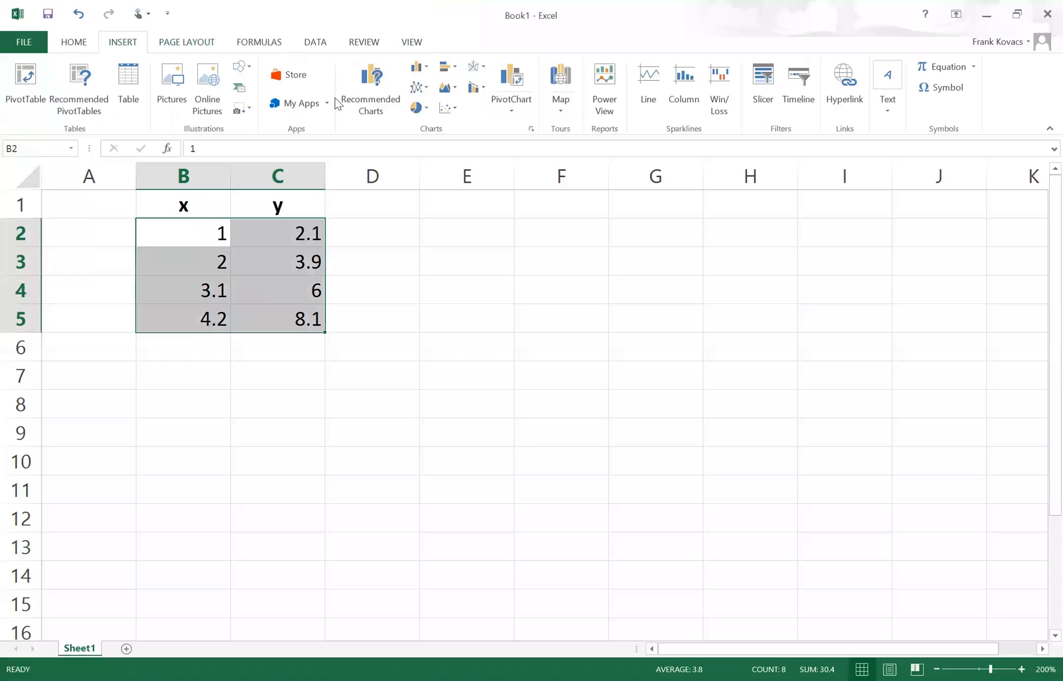
pyautogui.moveTo(444, 107)
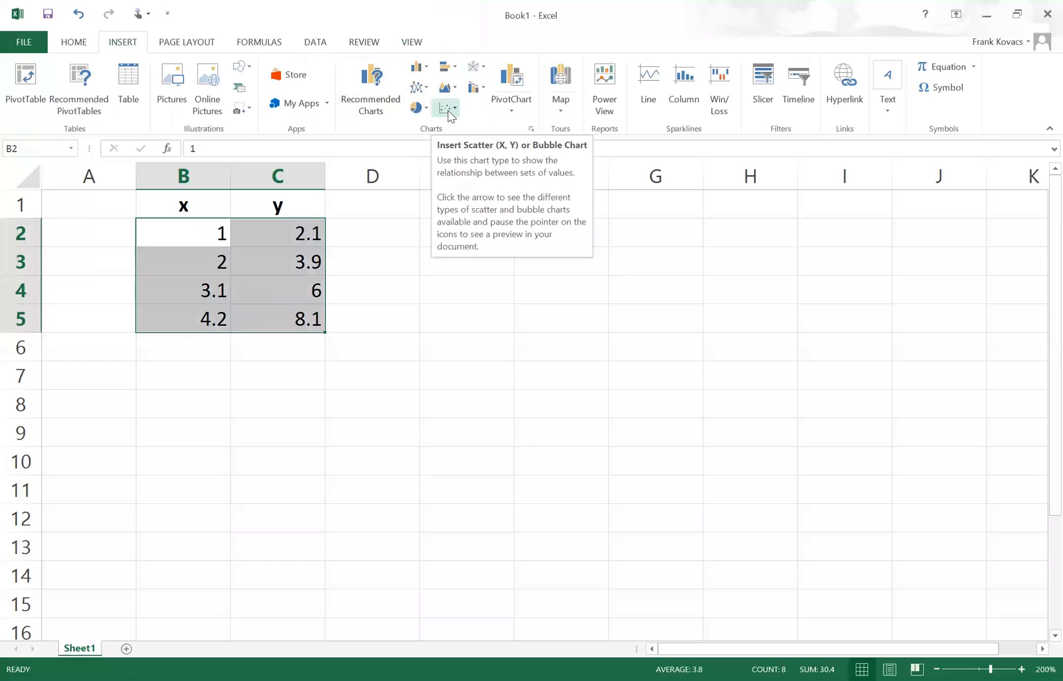
pyautogui.click(446, 108)
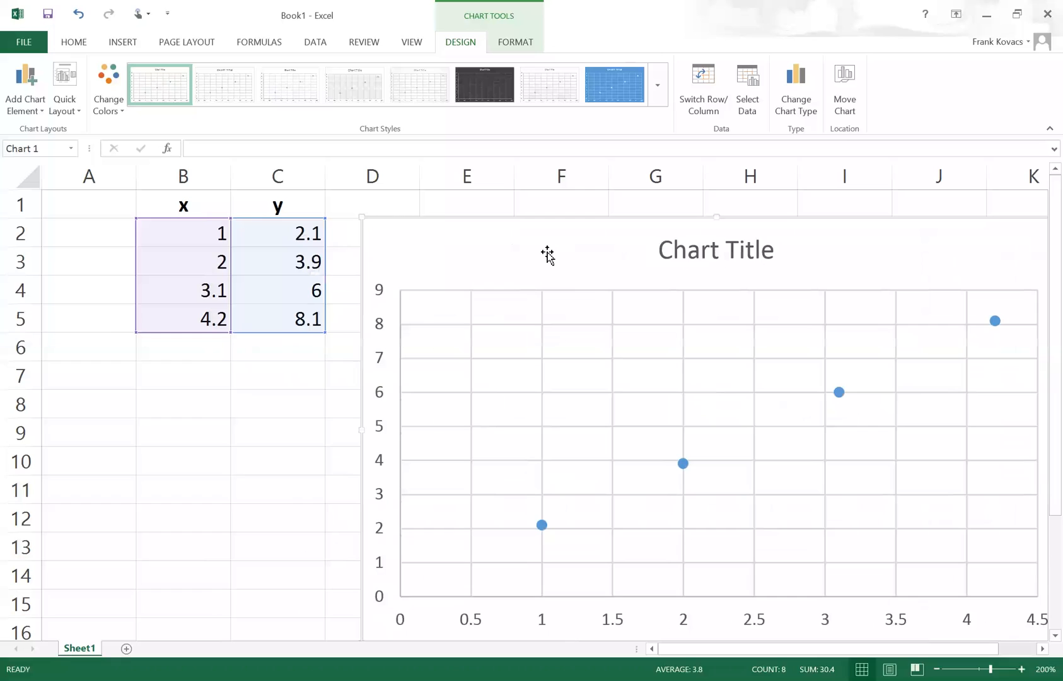
pyautogui.moveTo(540, 525)
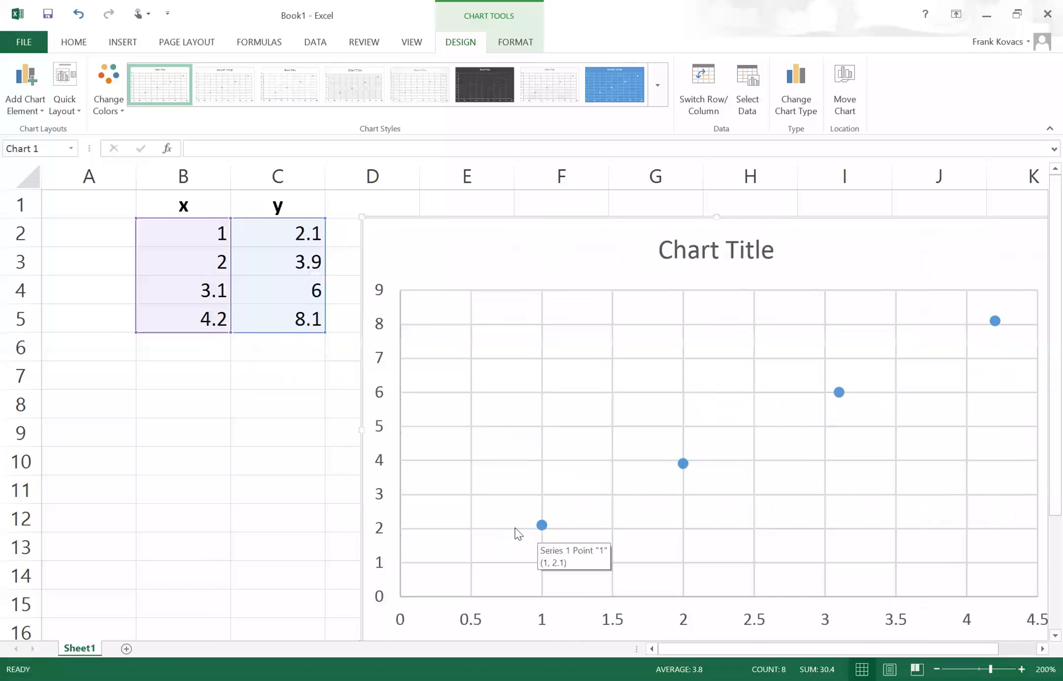
pyautogui.moveTo(192, 233)
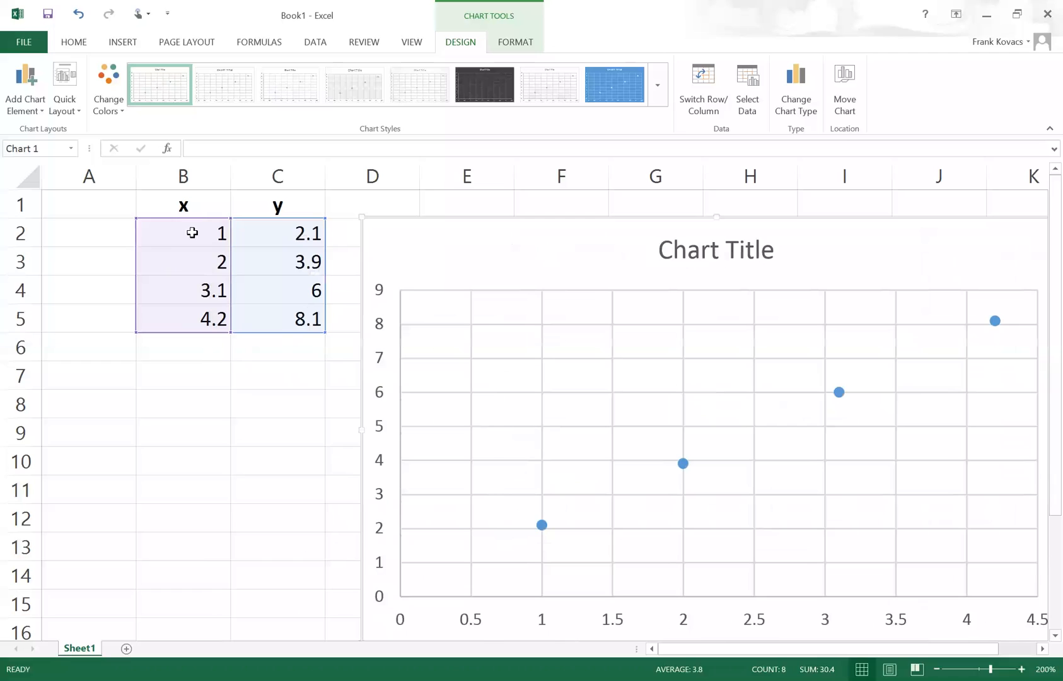
pyautogui.moveTo(548, 536)
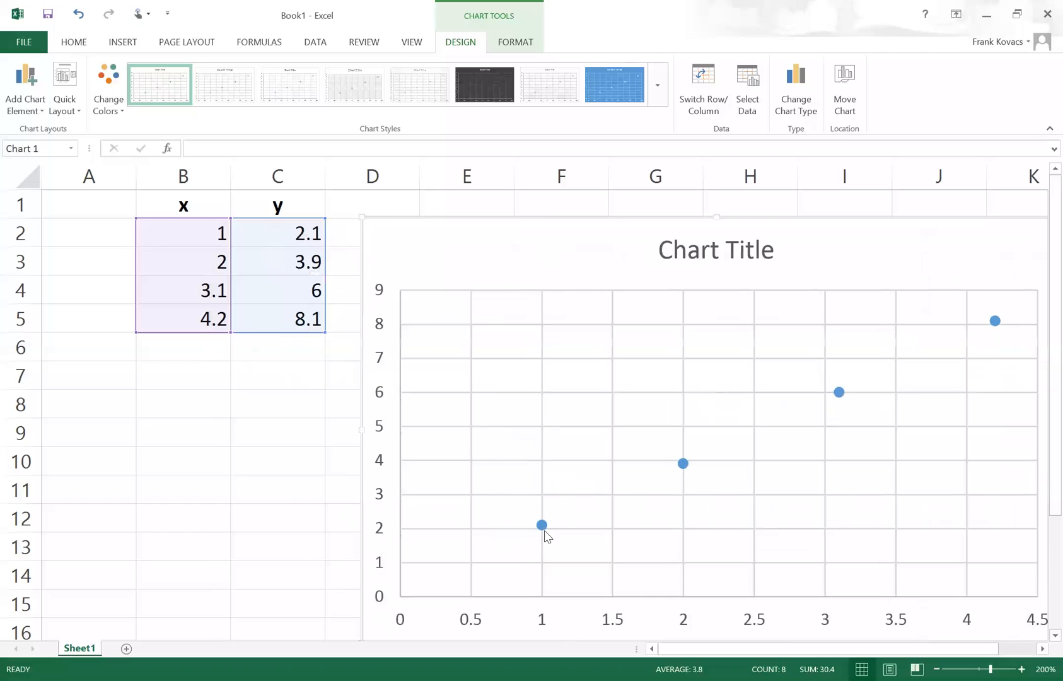
pyautogui.moveTo(1017, 415)
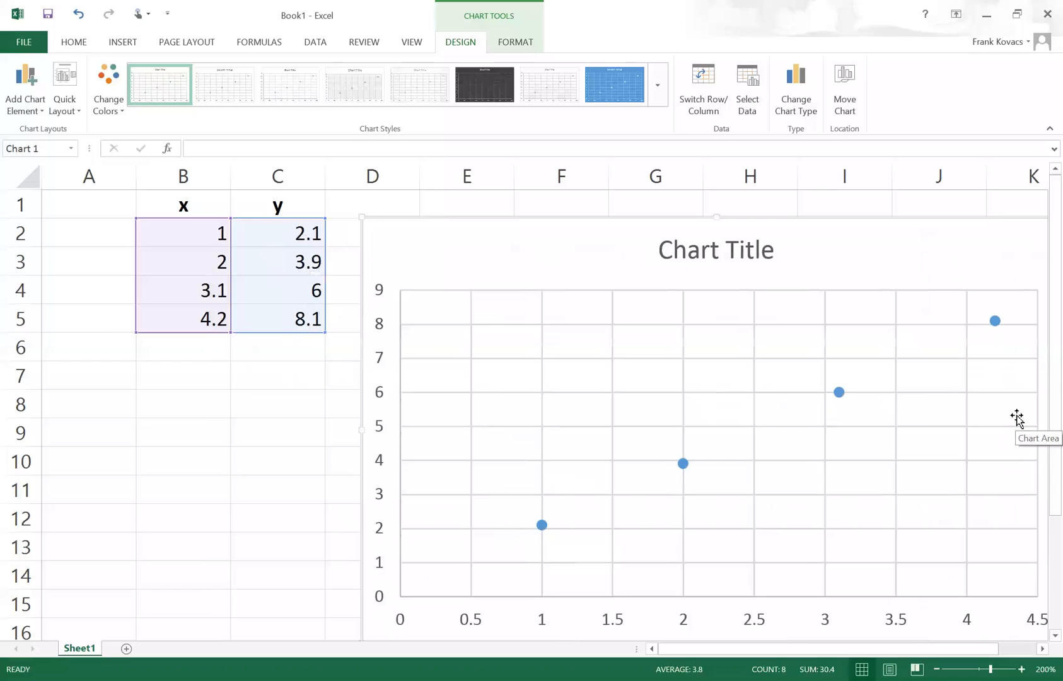
# Select the plotted data series on the new scatter chart.
pyautogui.click(684, 464)
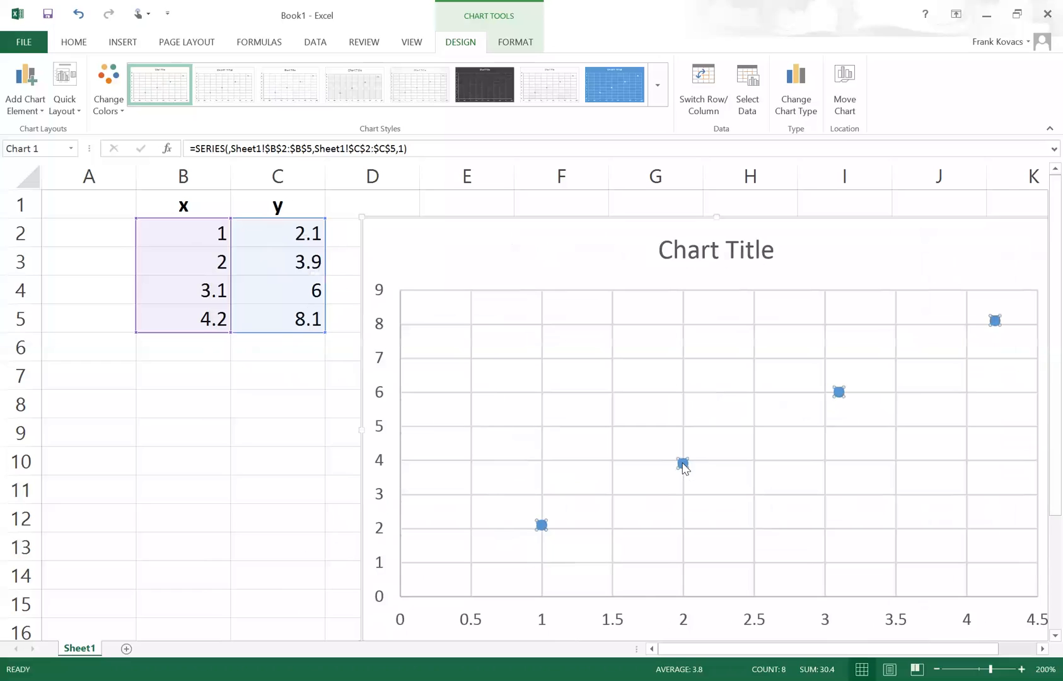
# Add a trendline to the data series from its context menu.
pyautogui.rightClick(683, 464)
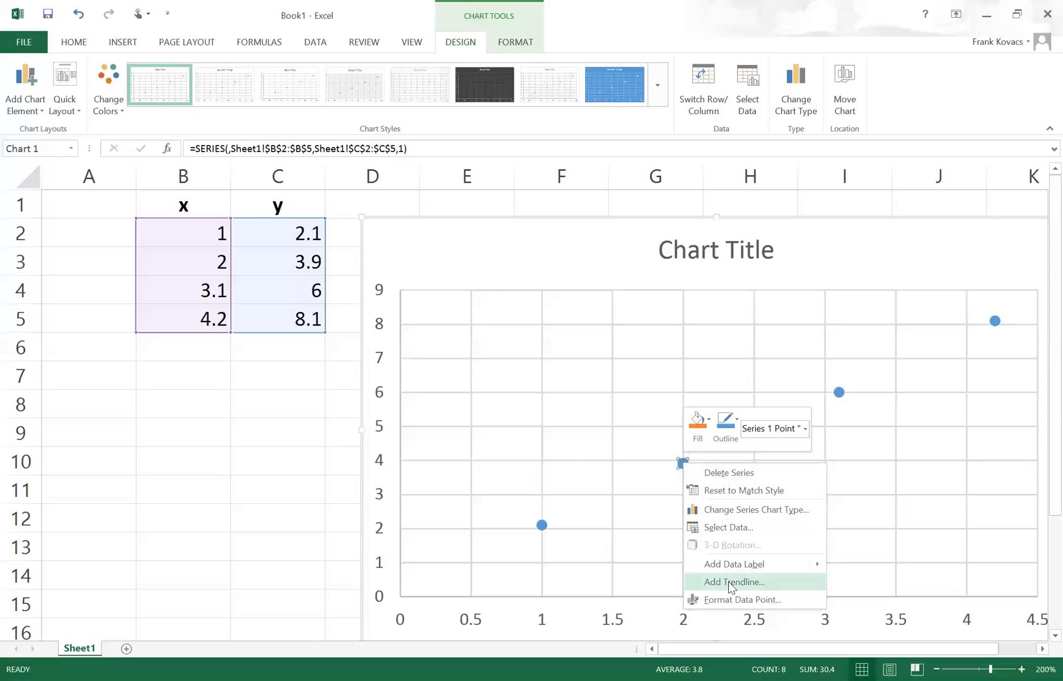
pyautogui.click(732, 582)
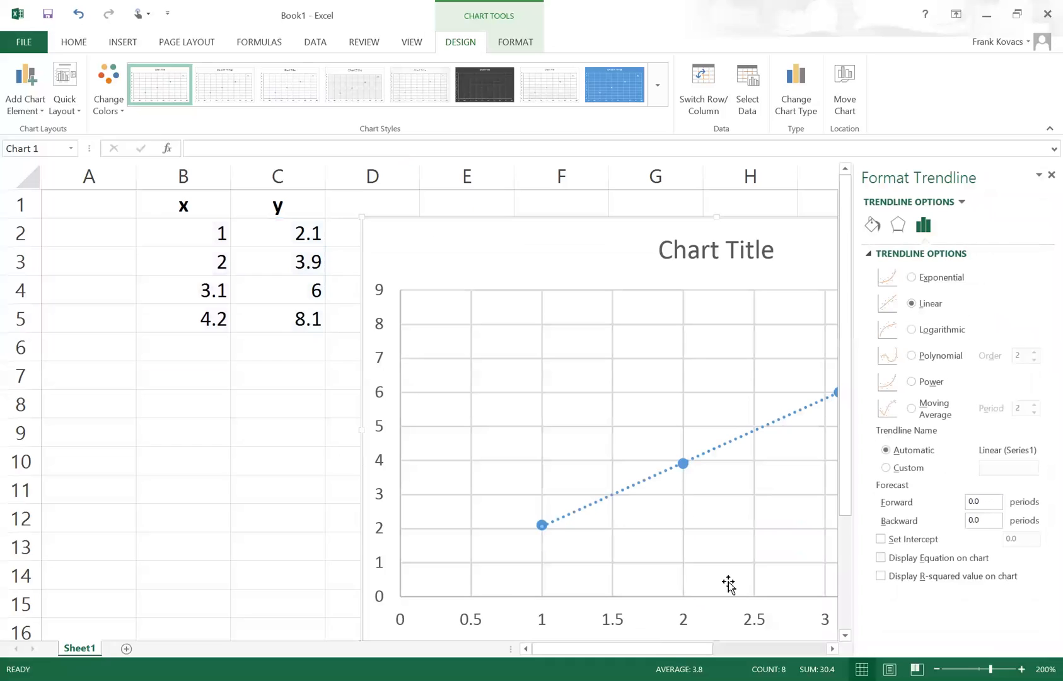
pyautogui.moveTo(925, 310)
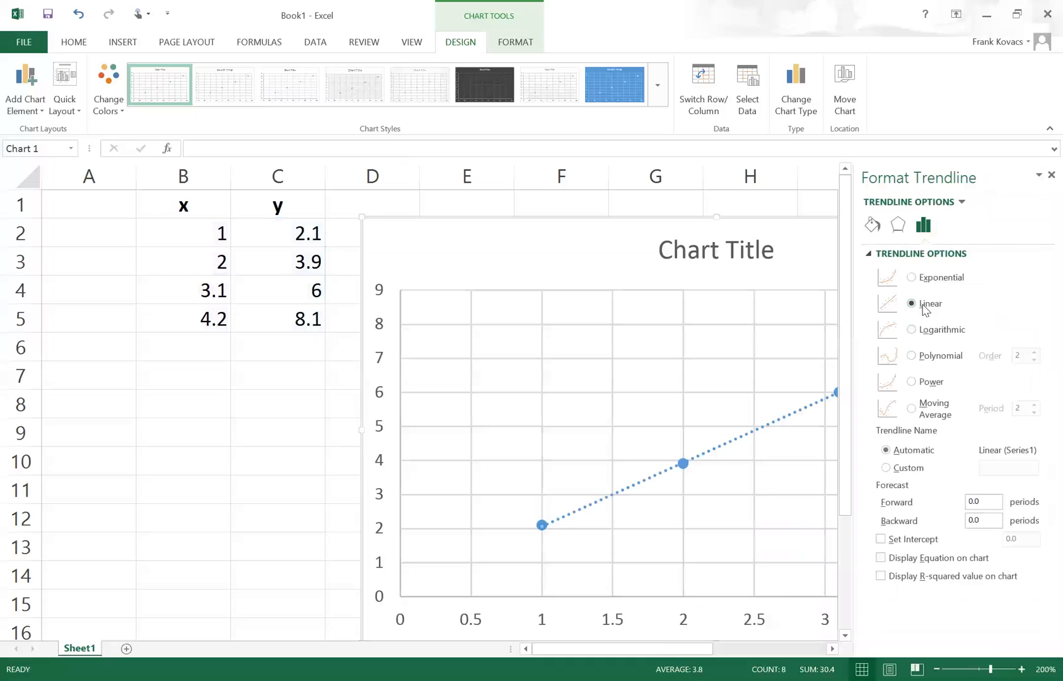
pyautogui.moveTo(932, 311)
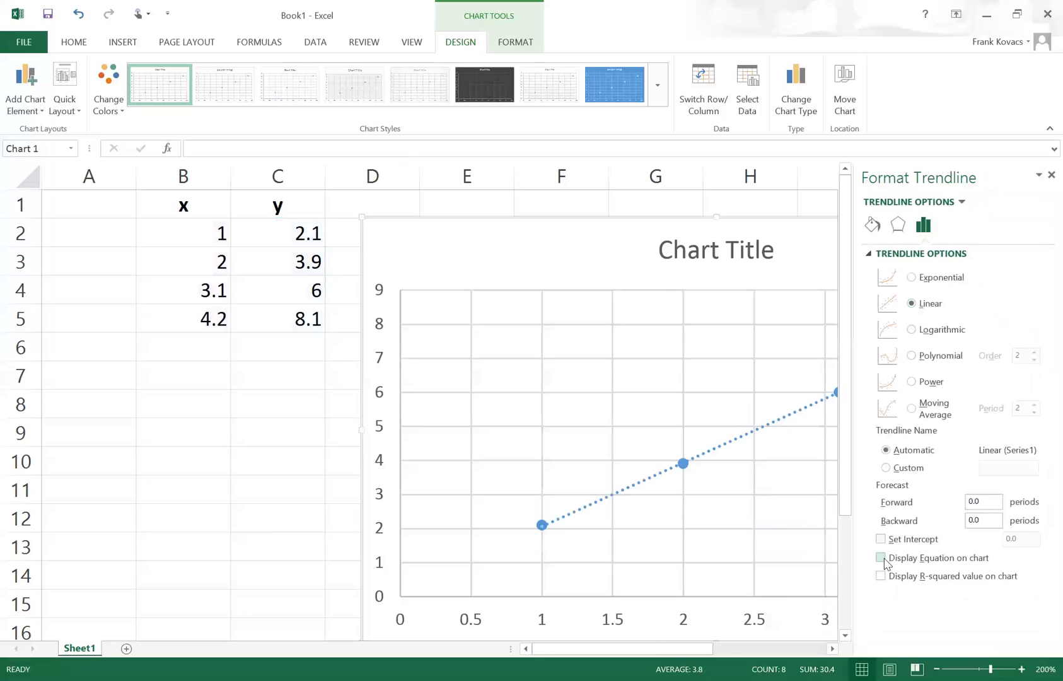
# Display the linear trendline's equation and R² value on the chart, then close the settings.
pyautogui.click(881, 576)
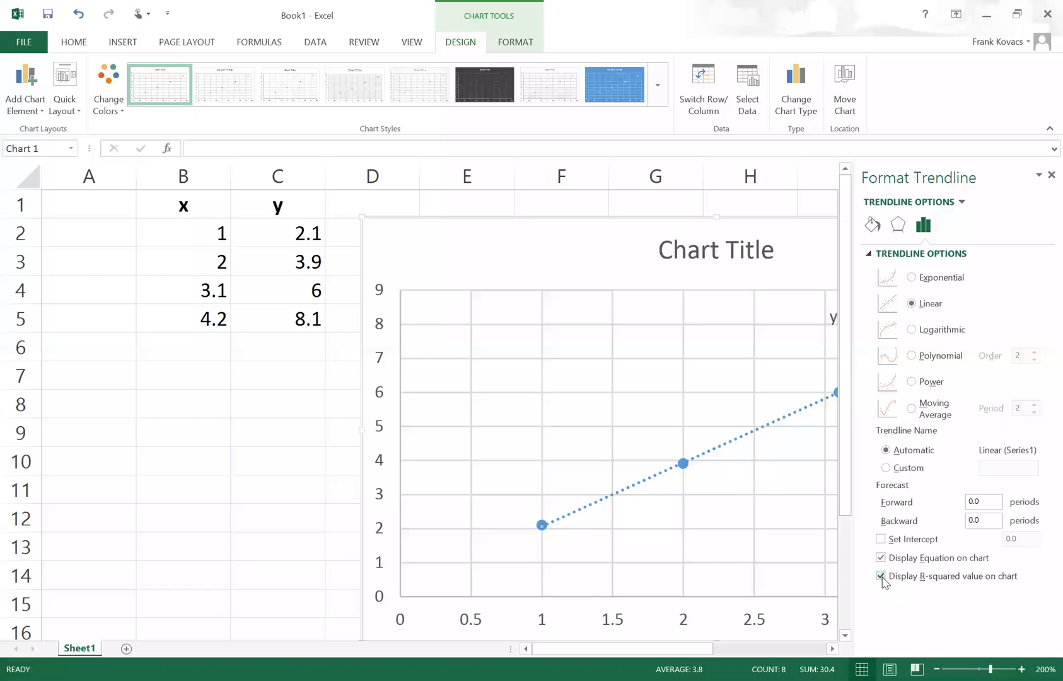
pyautogui.click(882, 576)
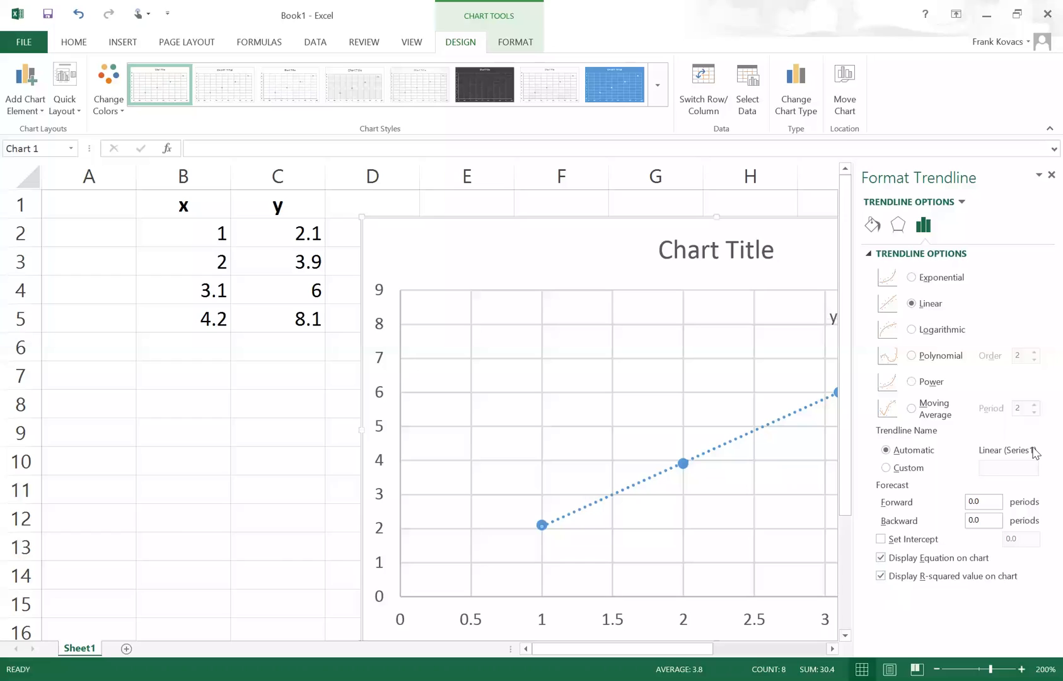
pyautogui.moveTo(1041, 192)
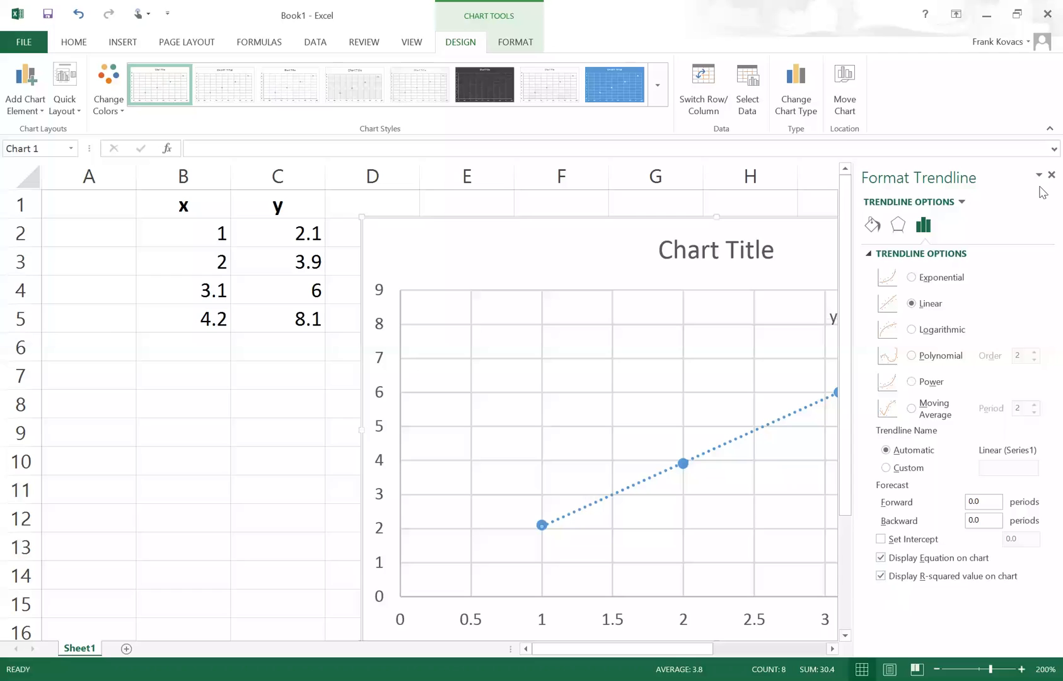
pyautogui.click(1053, 175)
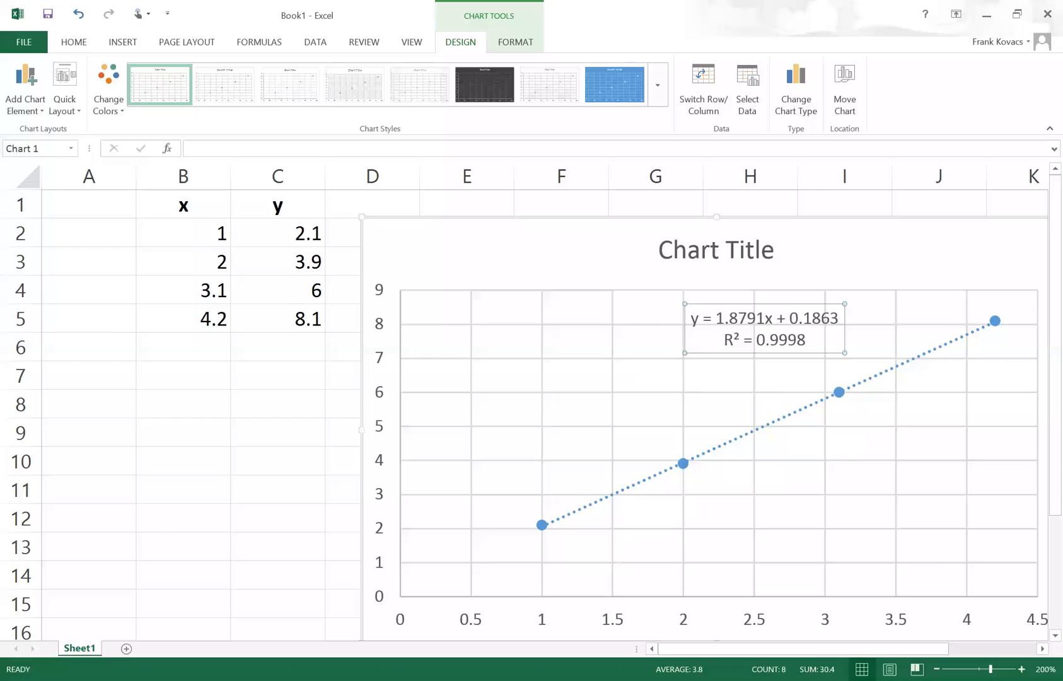
pyautogui.moveTo(840, 323)
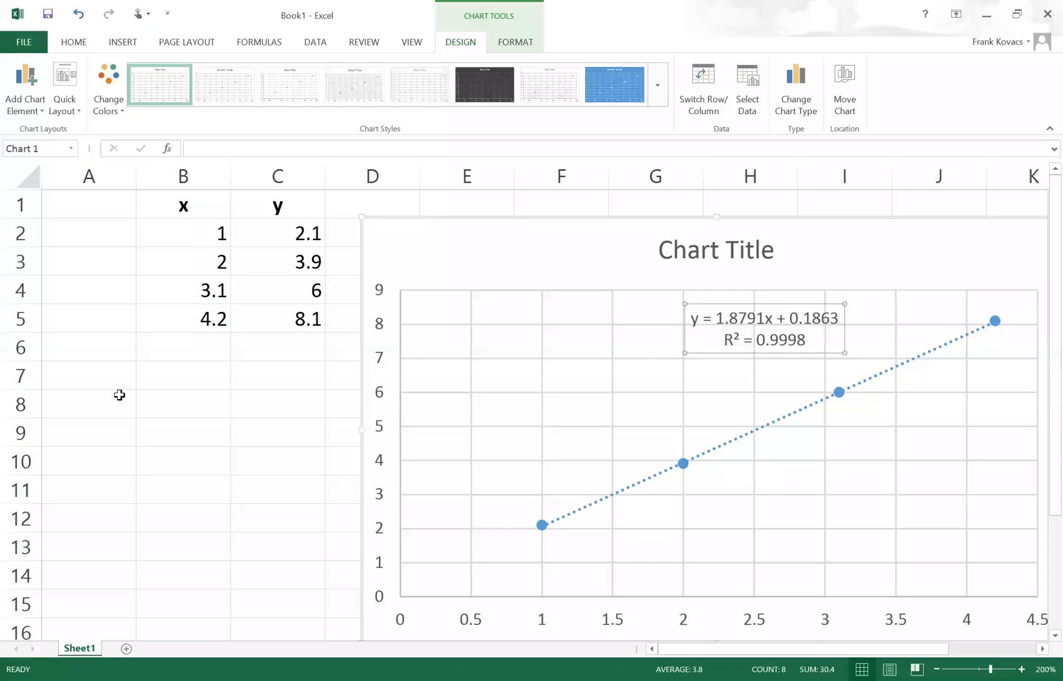
# Start a formula in cell A8 for the regression.
pyautogui.click(88, 404)
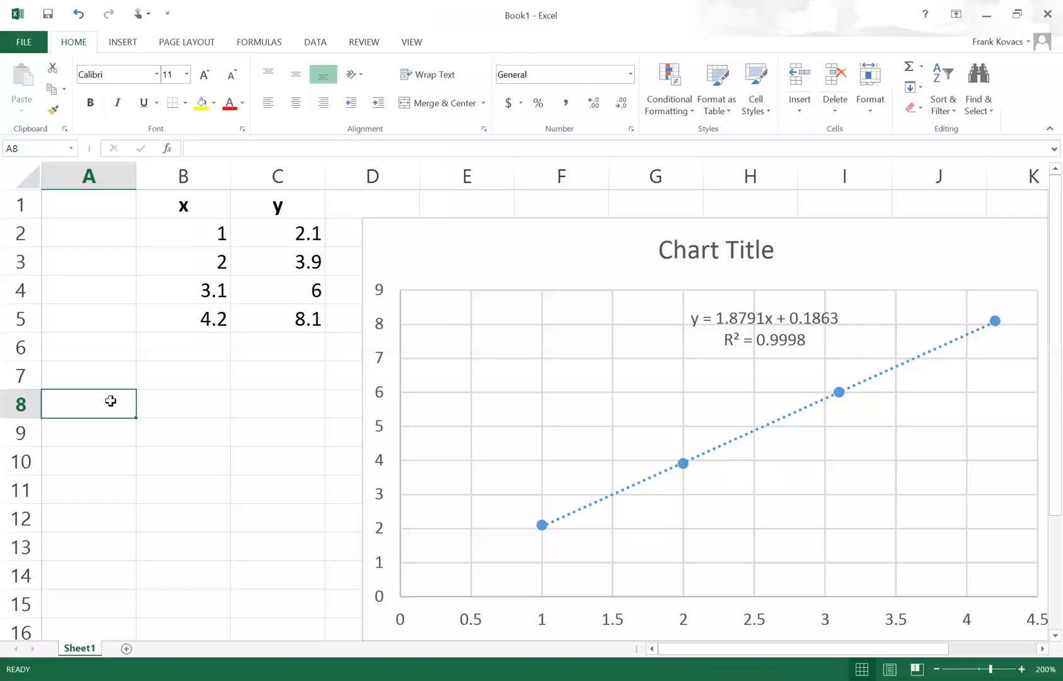
pyautogui.write('=')
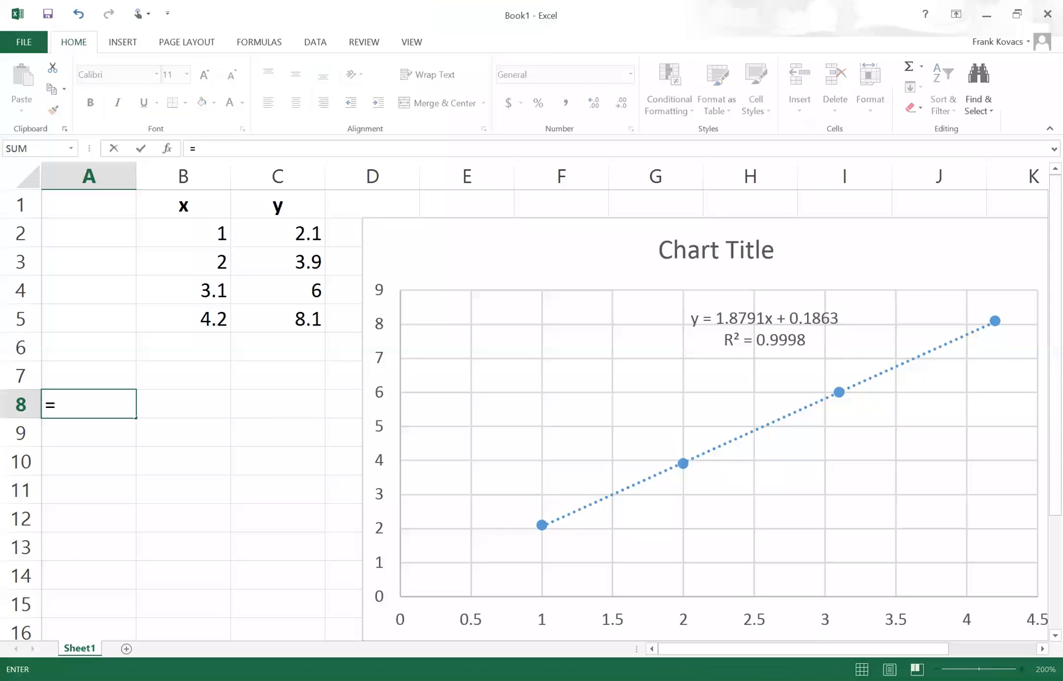
# Enter =LINEST(C2:C5,B2:B5,,TRUE) in A8 to regress y on x with extra statistics.
pyautogui.write('linest(')
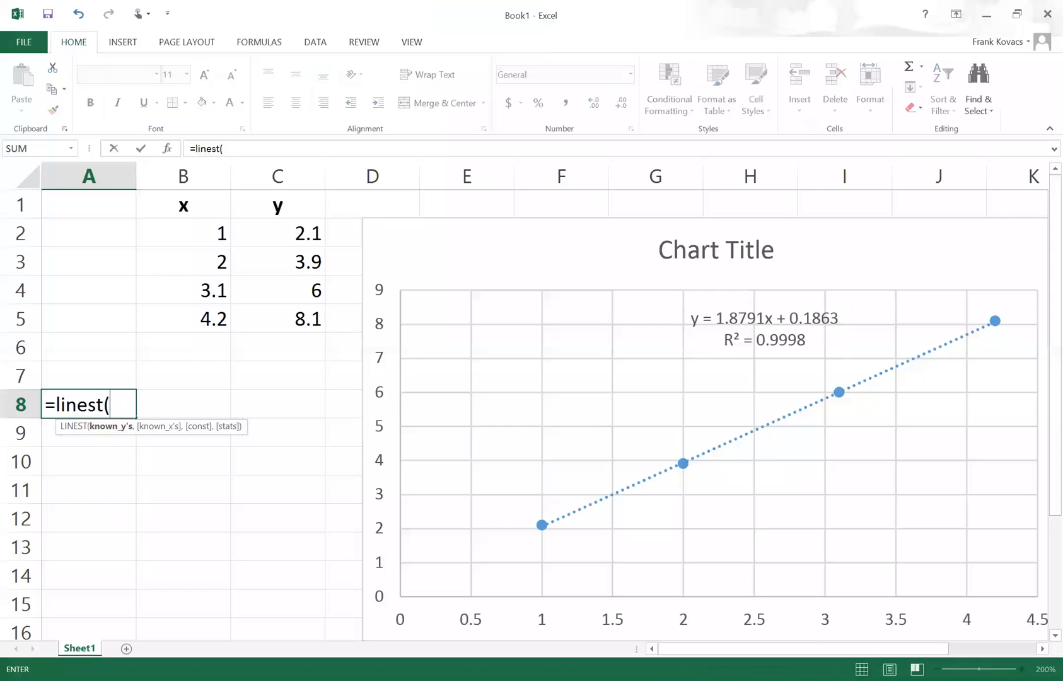
pyautogui.moveTo(206, 371)
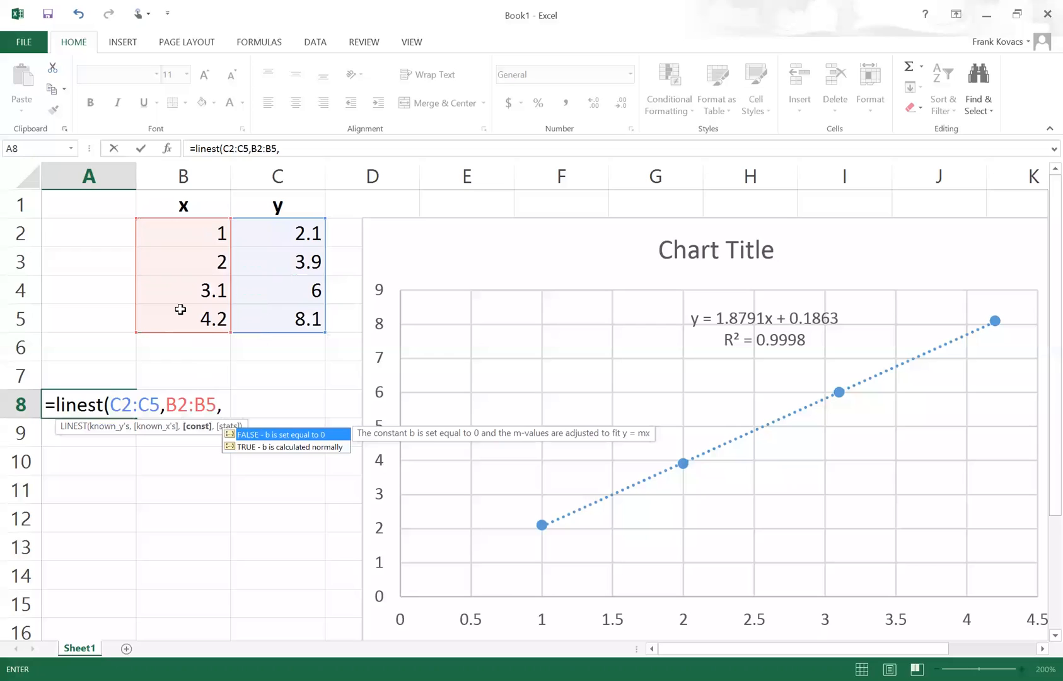
pyautogui.write(',')
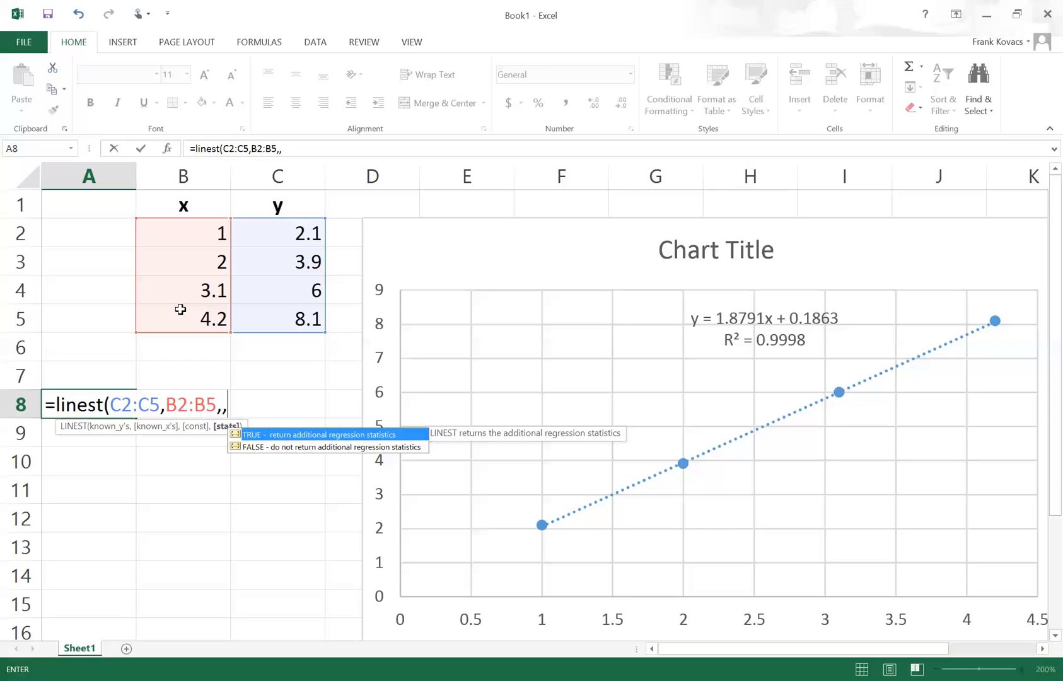
pyautogui.write('tr')
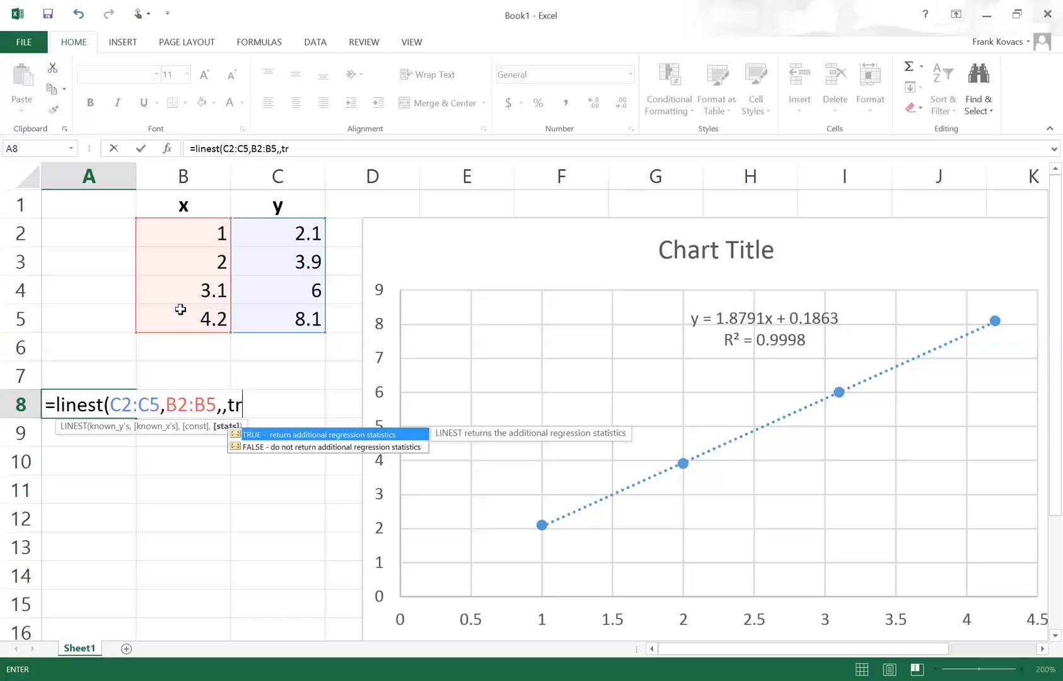
pyautogui.write('ue')
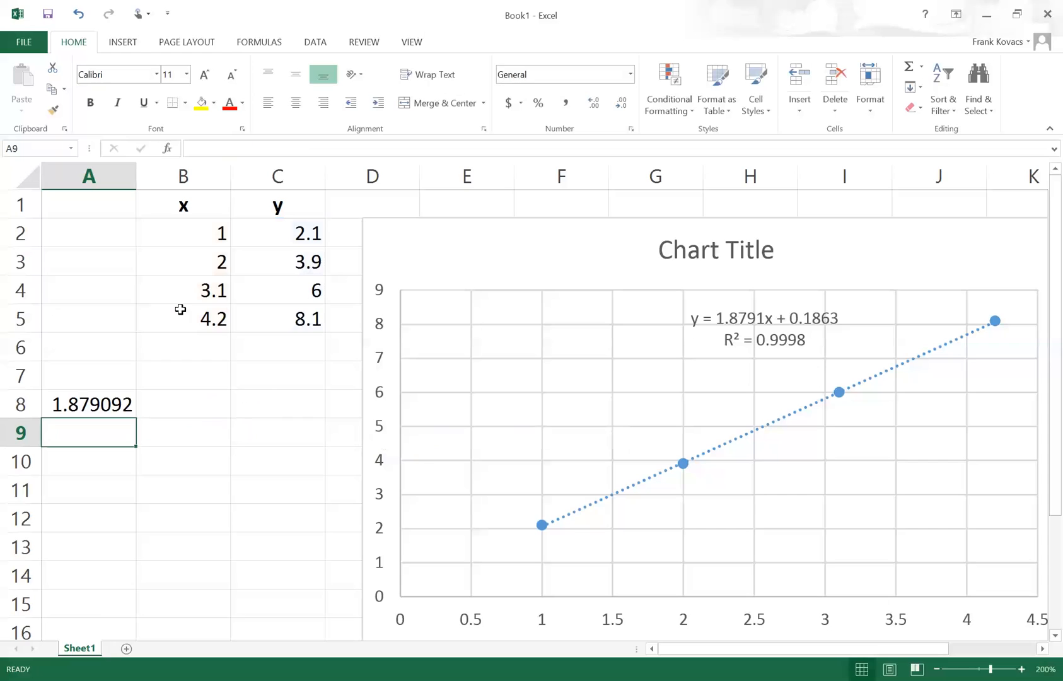
pyautogui.moveTo(96, 404)
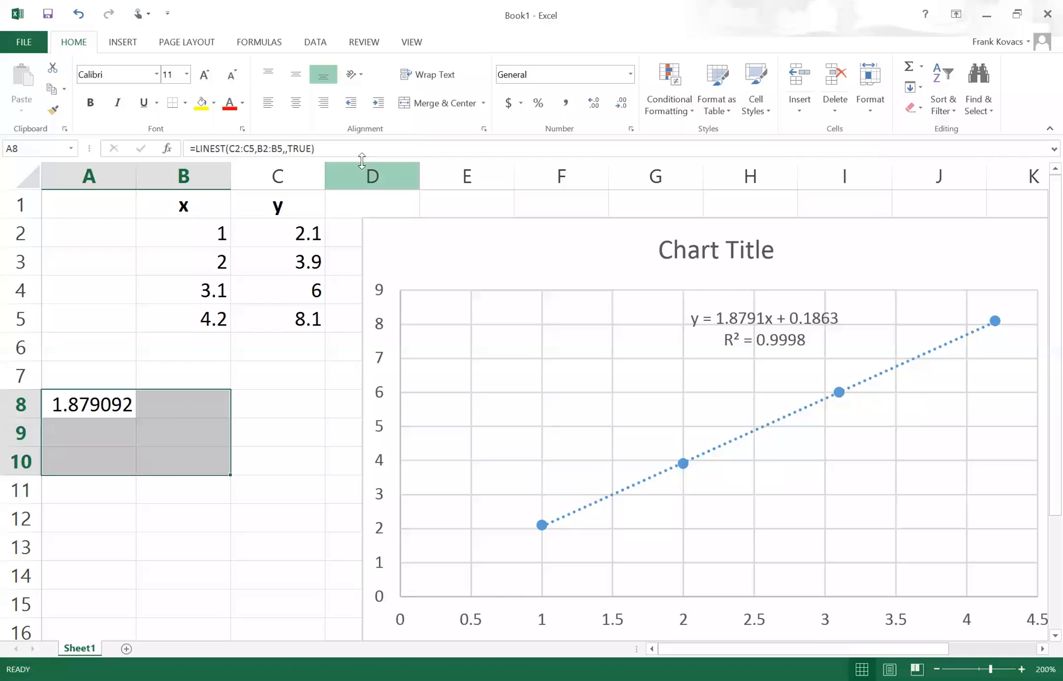
# Reopen the LINEST formula in A8 for editing to fill the A8:B10 array.
pyautogui.doubleClick(90, 404)
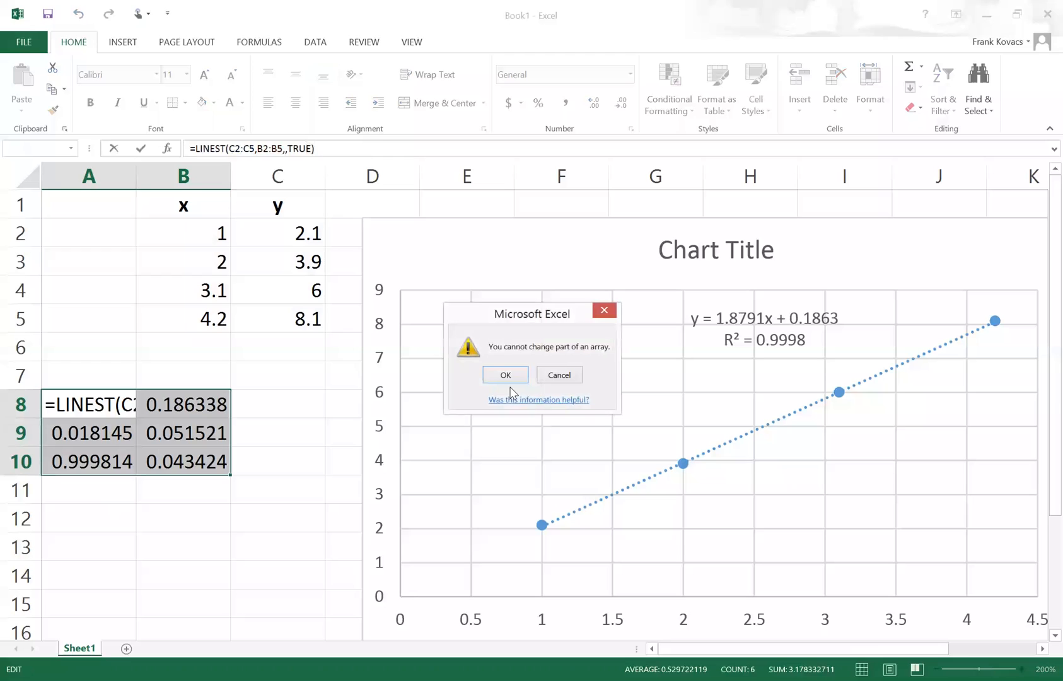
pyautogui.moveTo(548, 366)
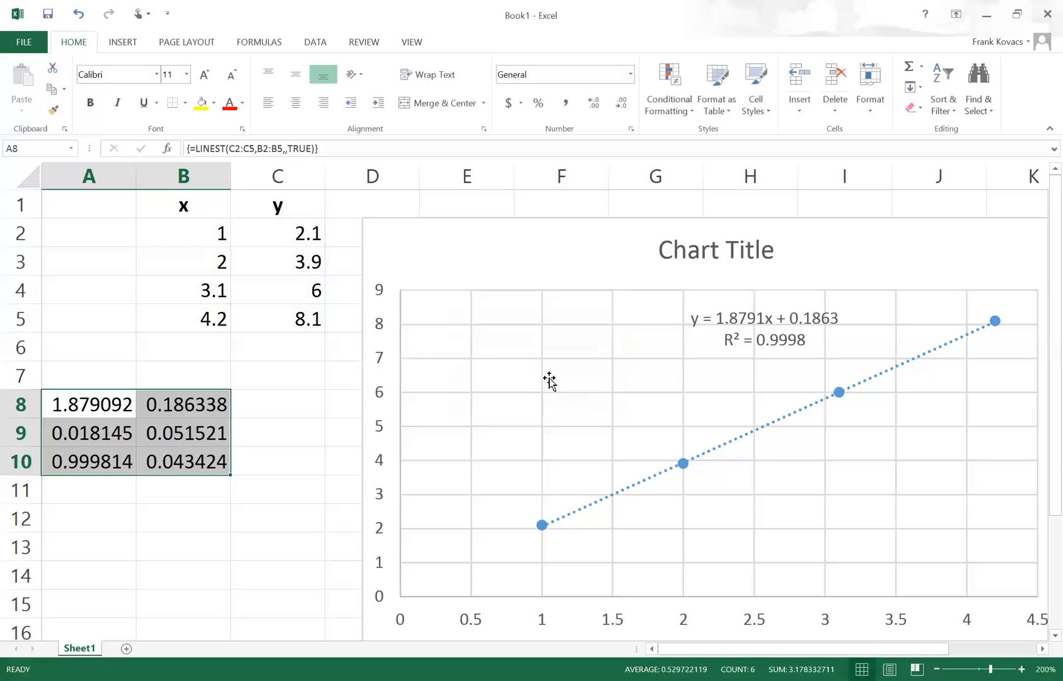
pyautogui.moveTo(264, 400)
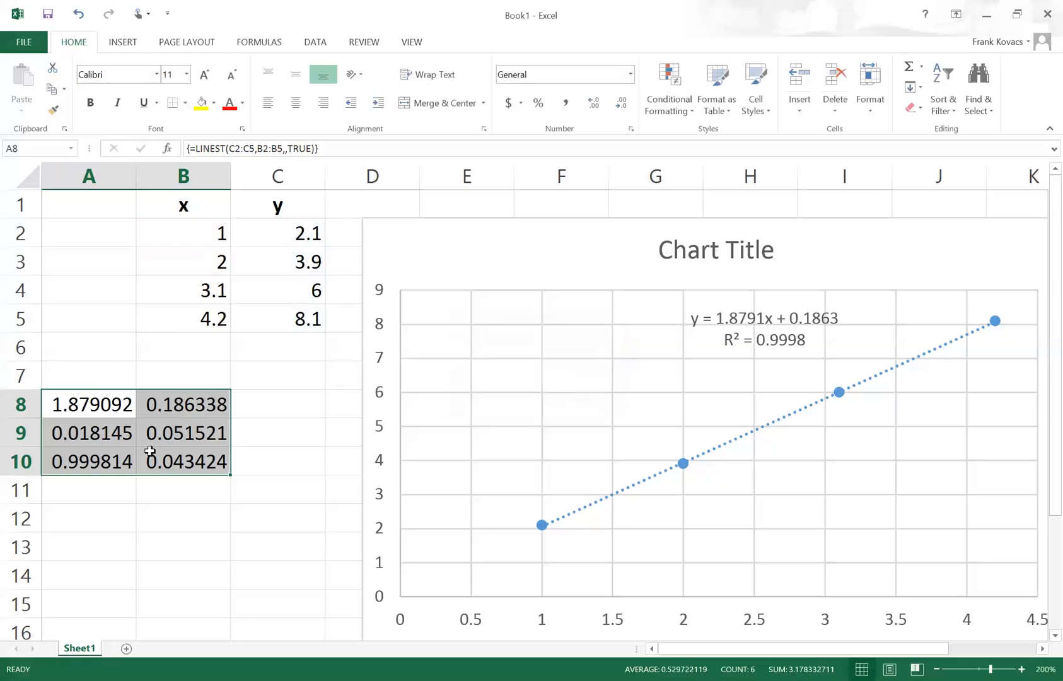
pyautogui.moveTo(183, 404)
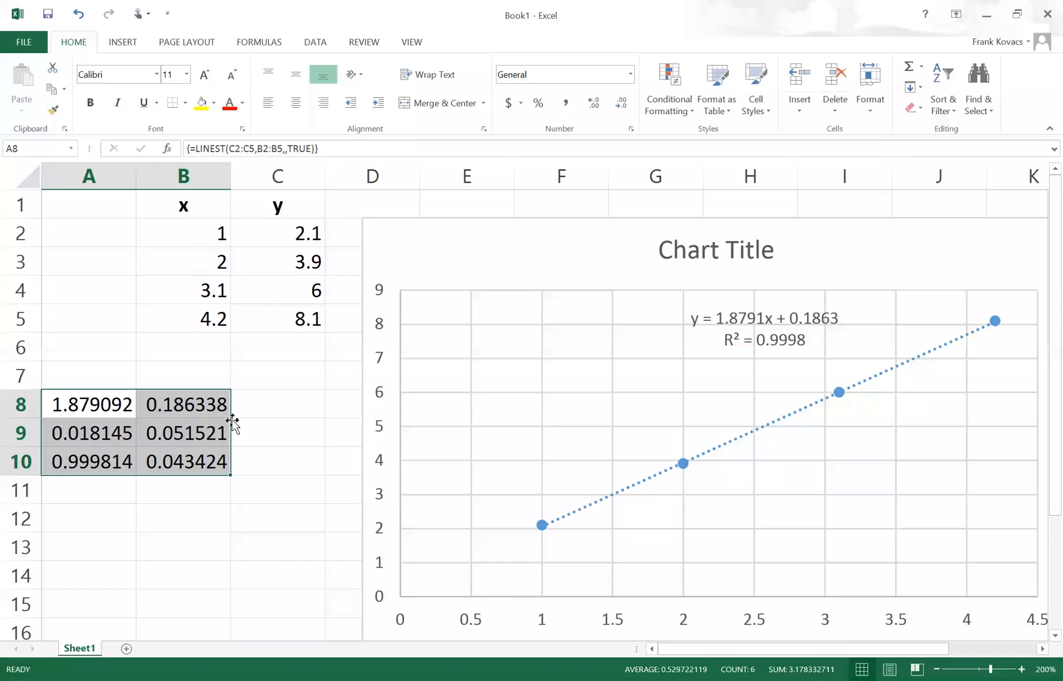
pyautogui.moveTo(79, 466)
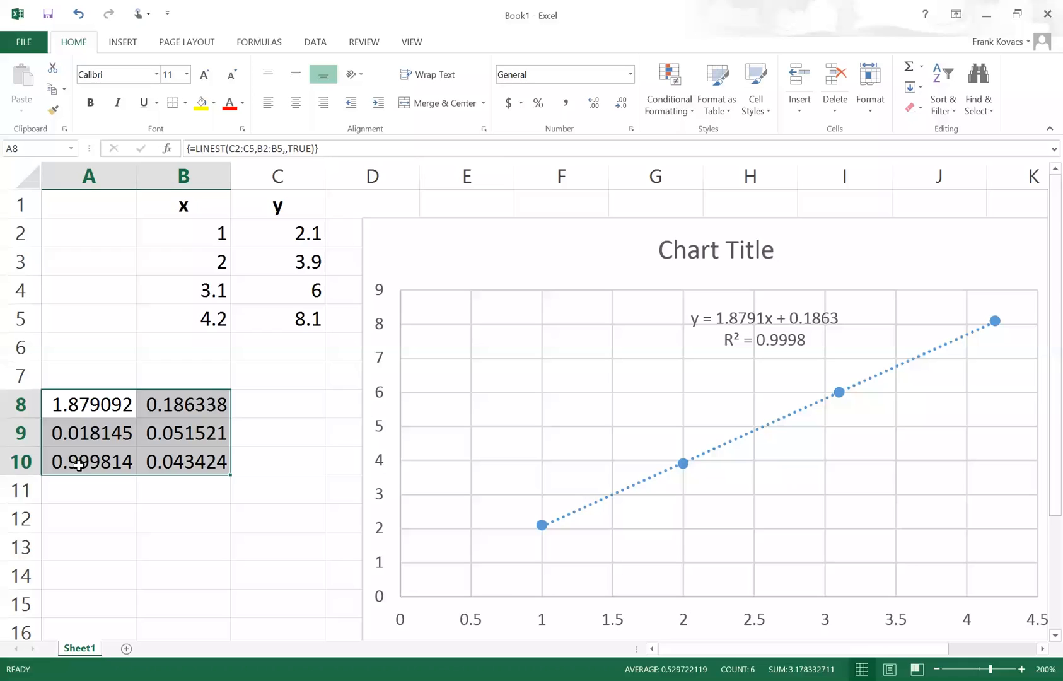
pyautogui.moveTo(203, 461)
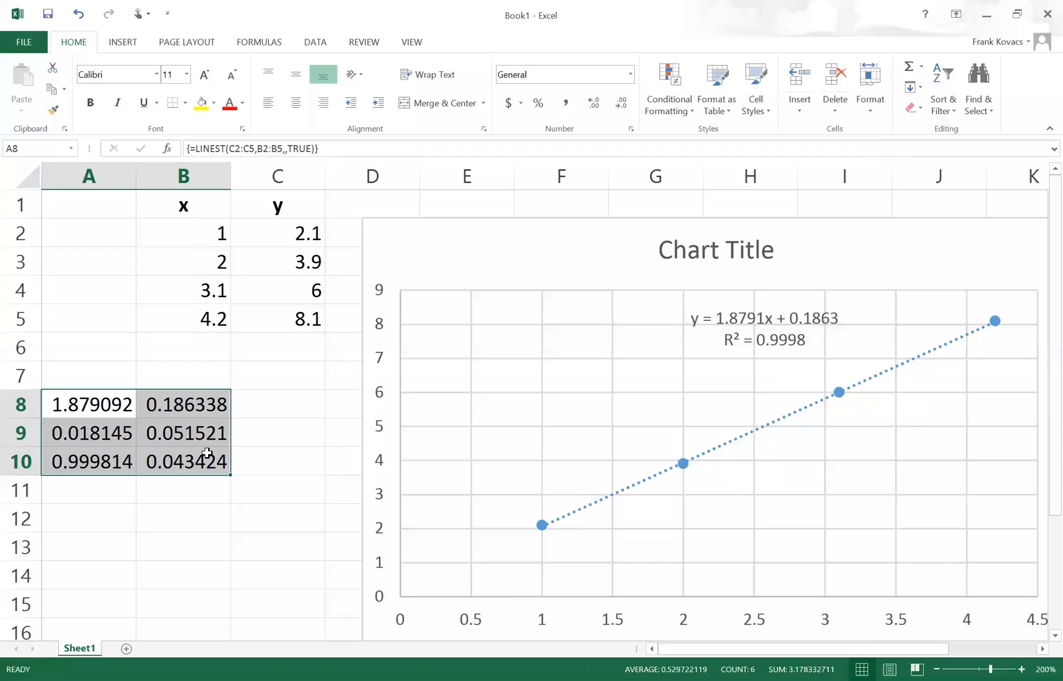
pyautogui.moveTo(179, 461)
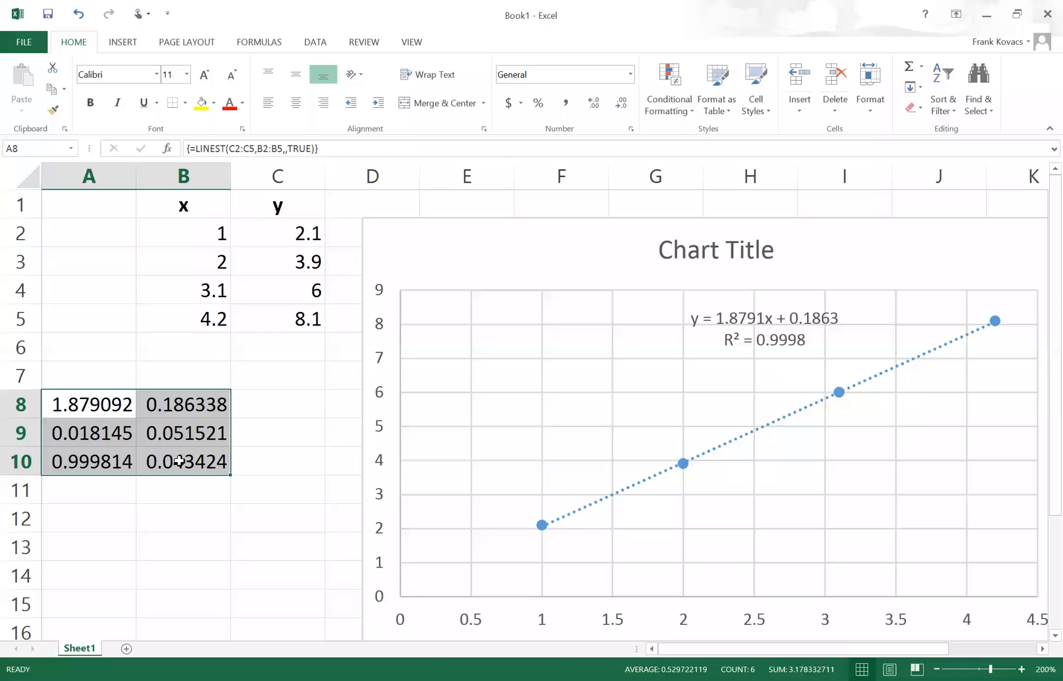
pyautogui.click(183, 461)
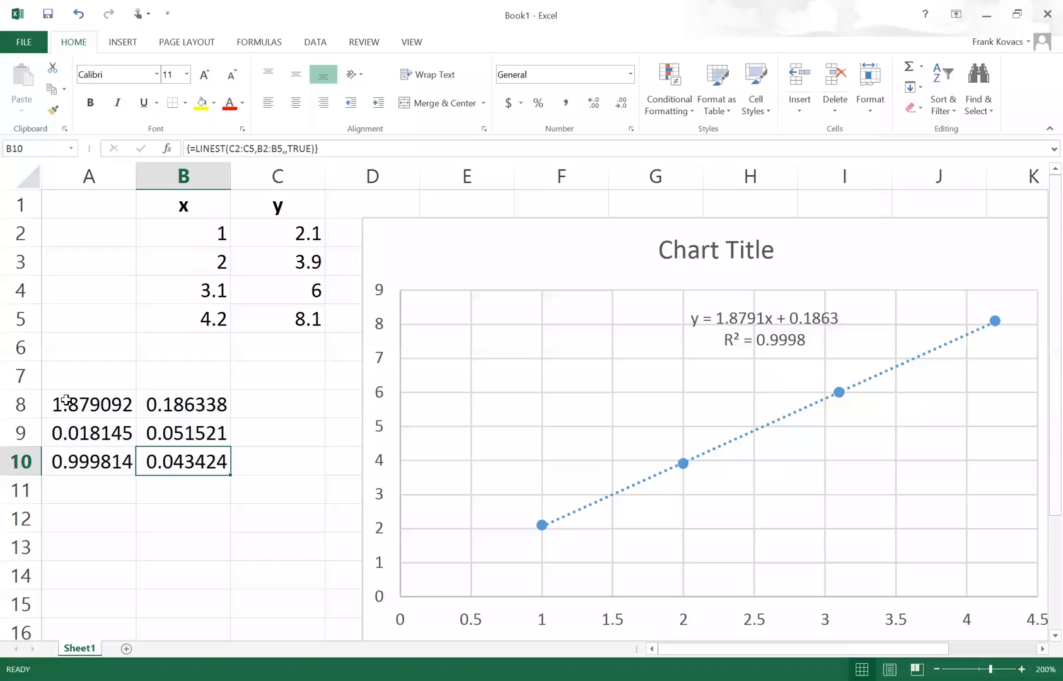
pyautogui.click(89, 404)
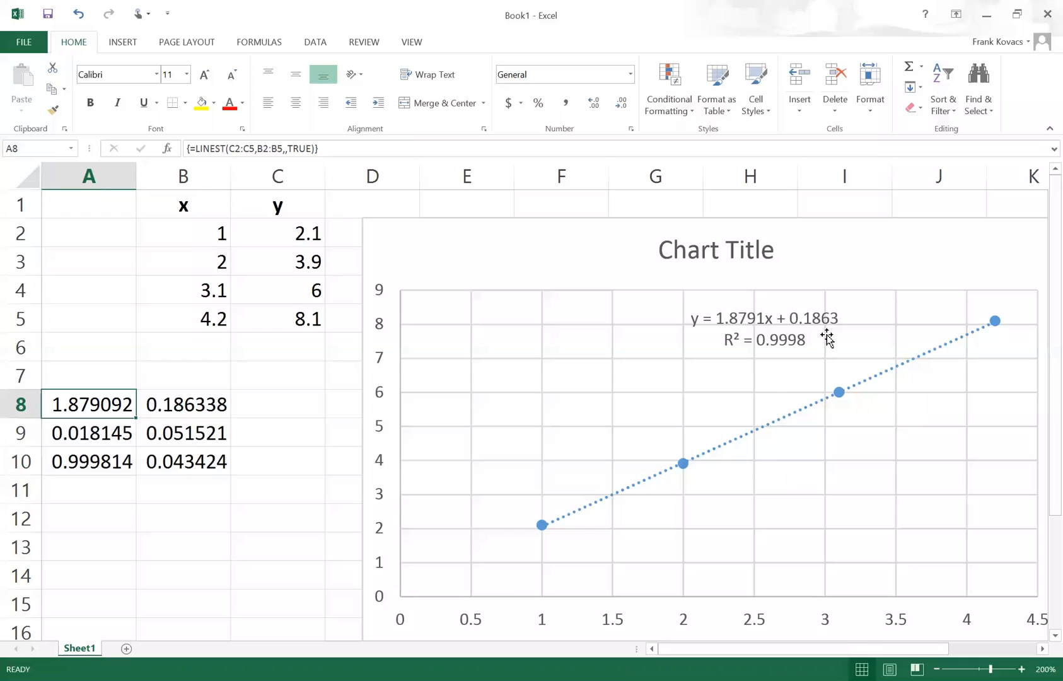